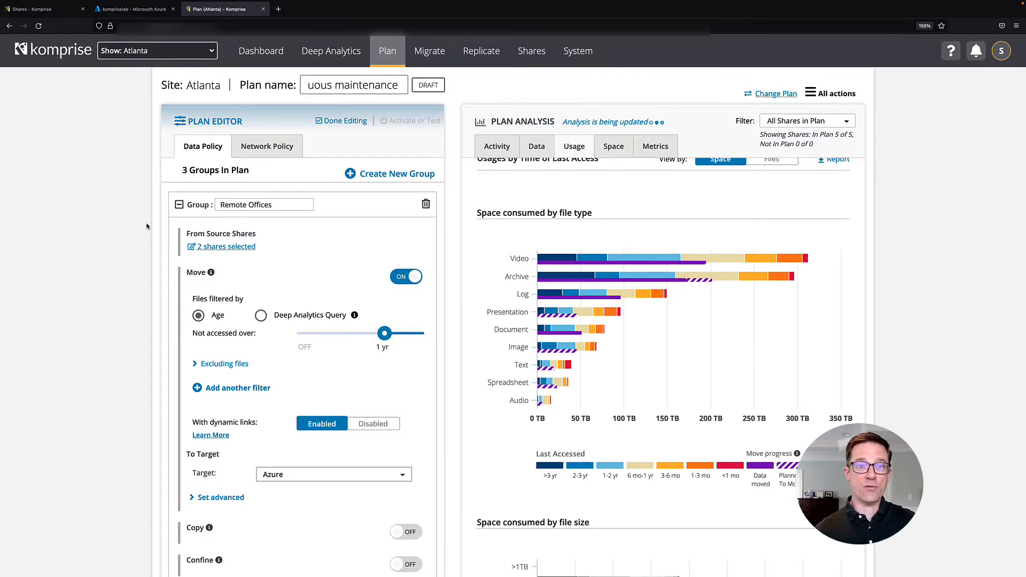
mouse_move(527, 236)
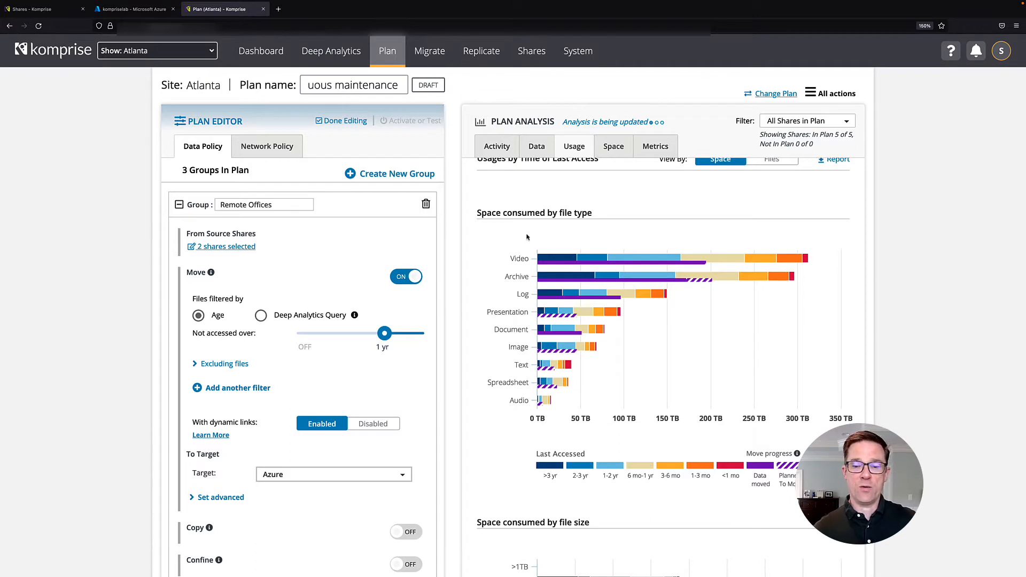
mouse_move(496, 259)
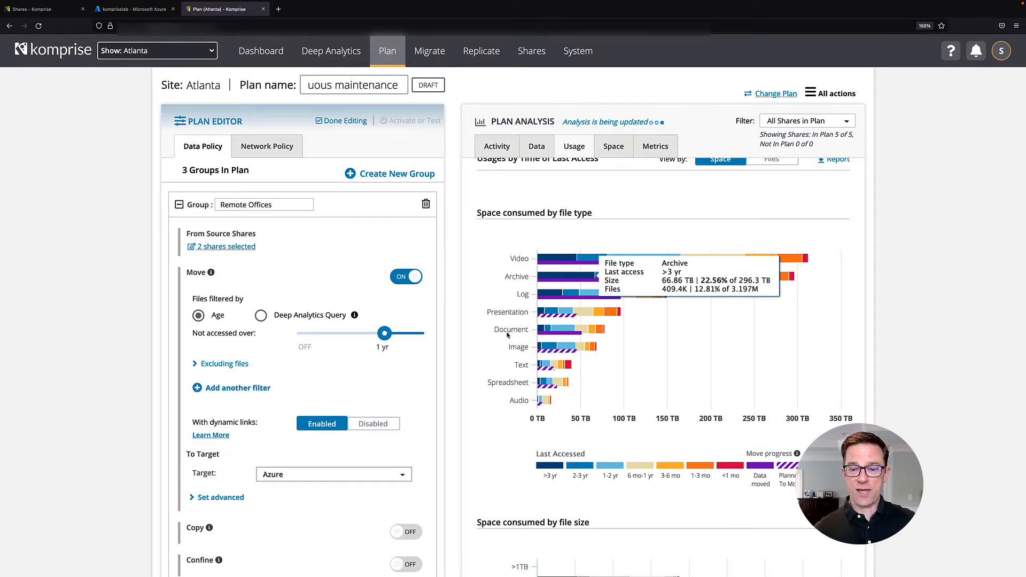
Step: Scroll down to the Atlanta plan's heatmap and $9.35M three-year savings estimate
scroll(down, 3)
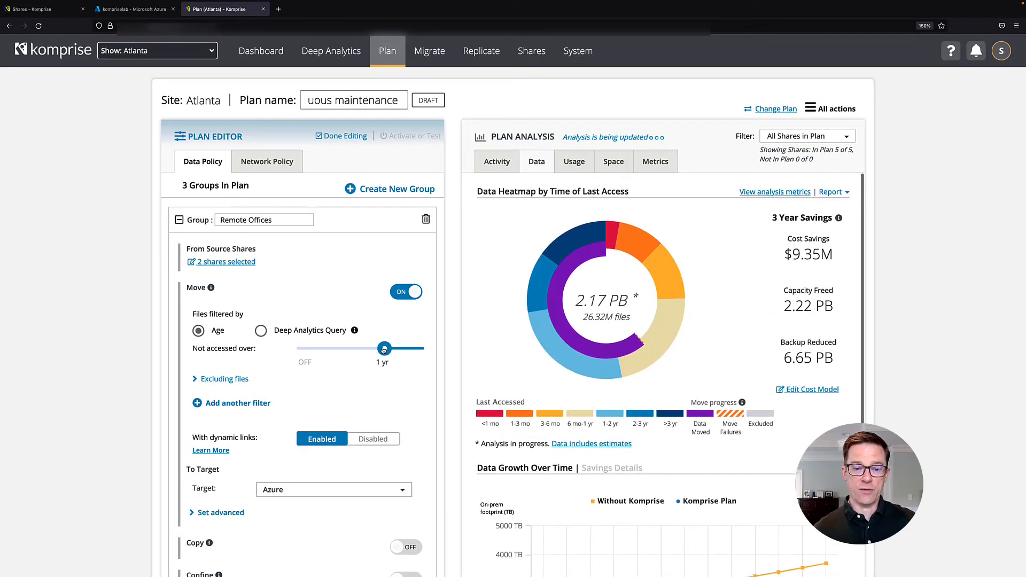
Step: Set Remote Offices to move files not accessed for 3 months, then view Deep Analytics
drag(383, 348, 352, 348)
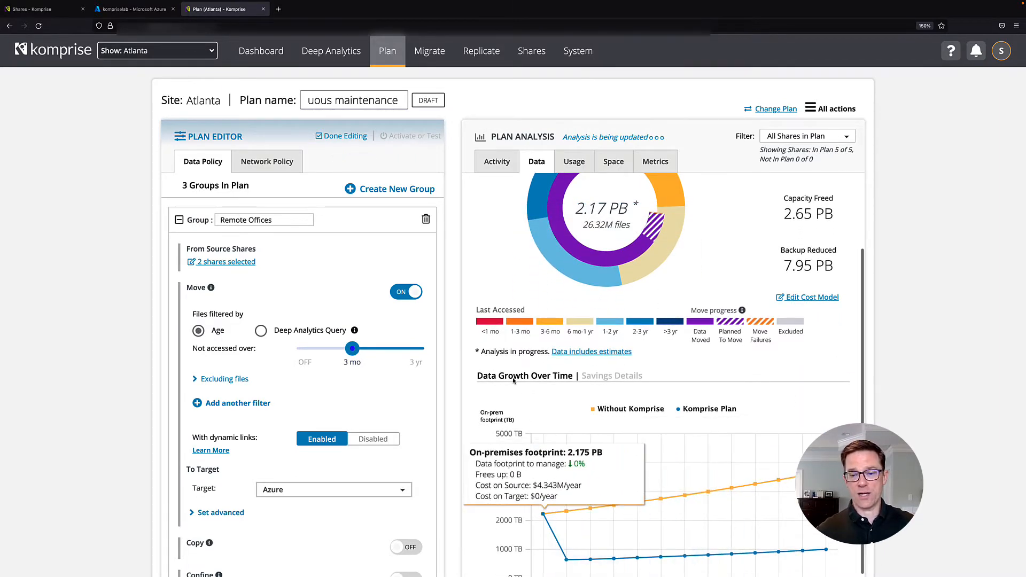
click(331, 52)
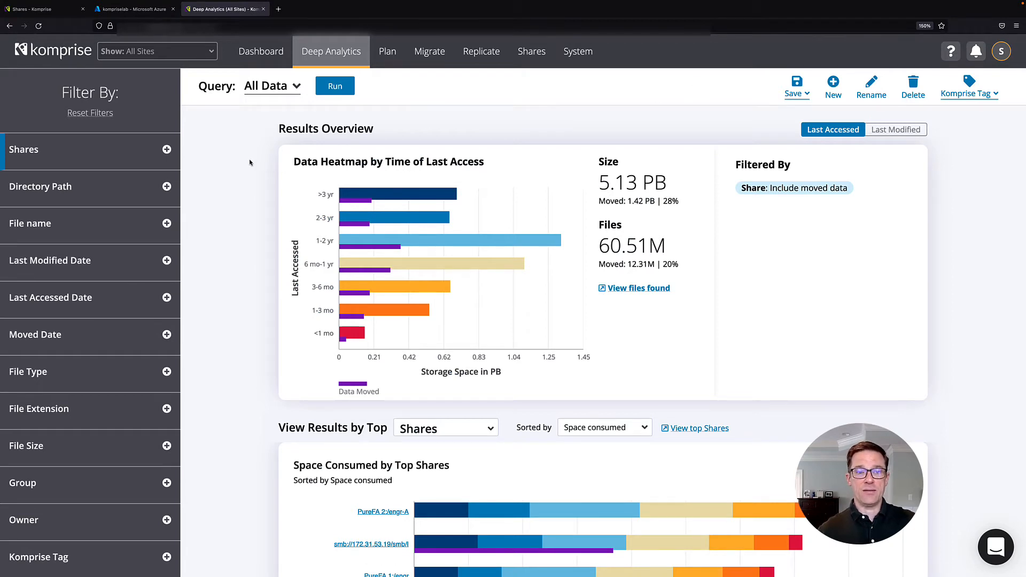
Step: Load the saved Engineering data query, dismiss its partial-results warning, and go to Migrate
click(271, 86)
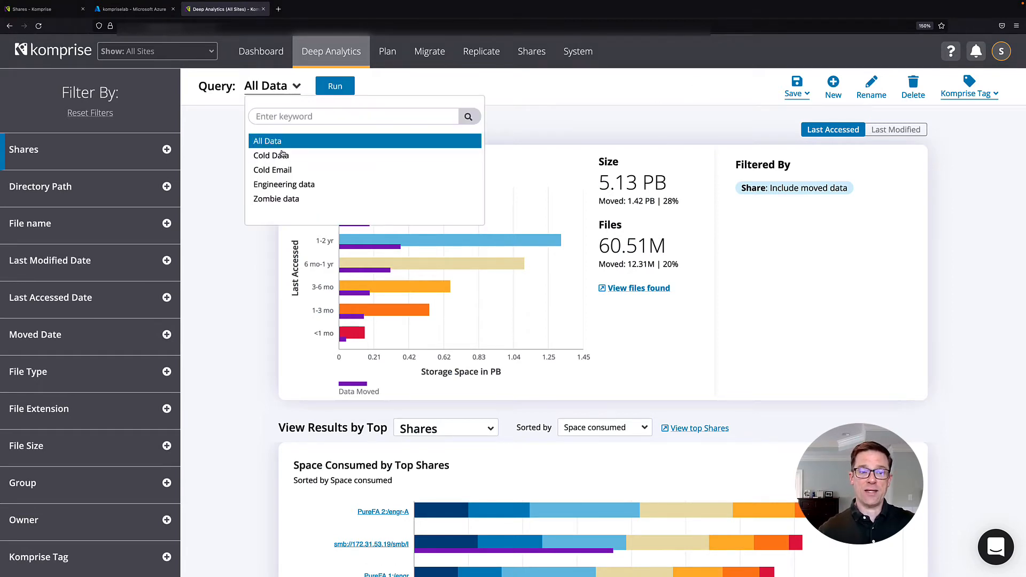
click(284, 184)
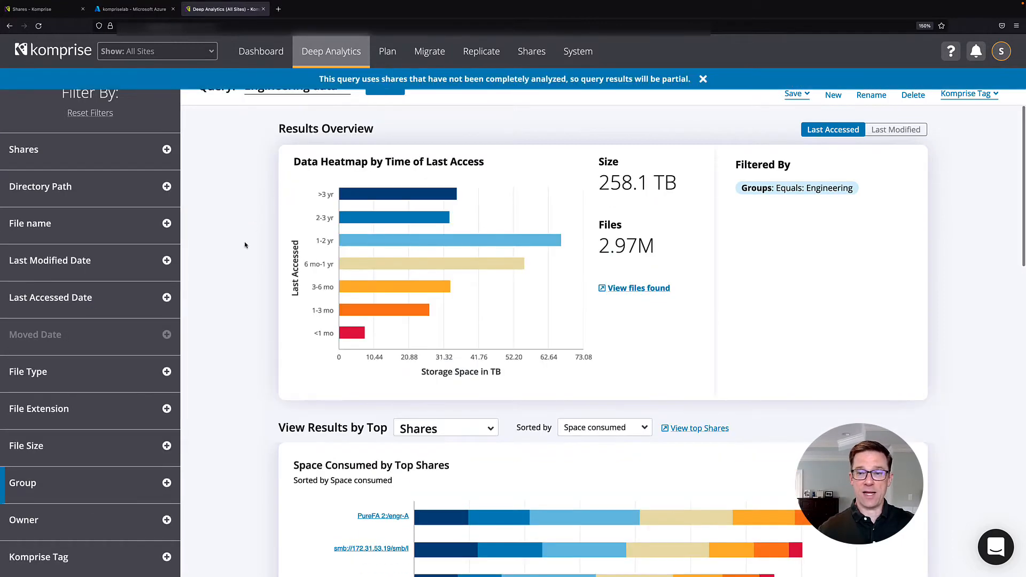
click(703, 78)
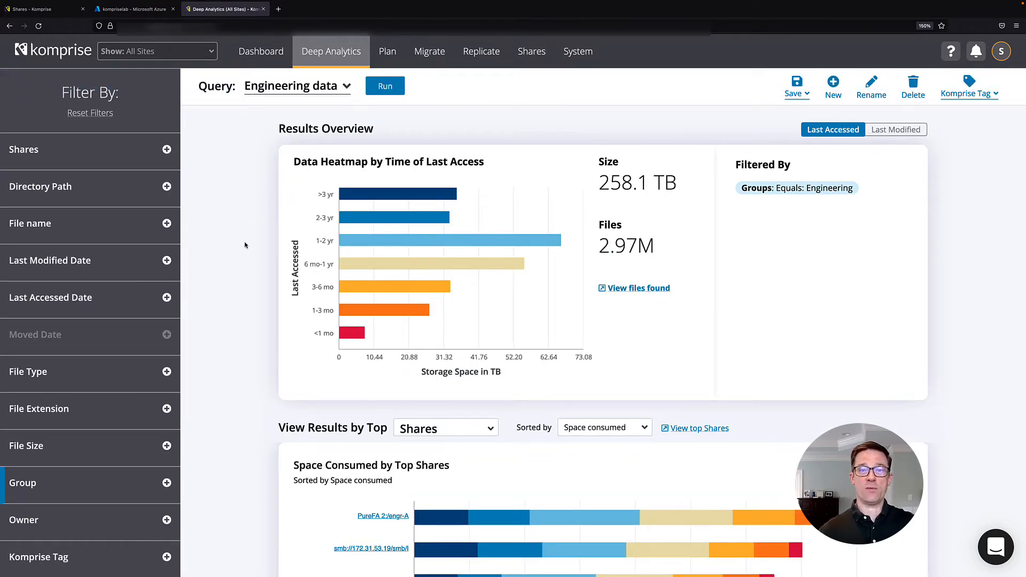
click(429, 52)
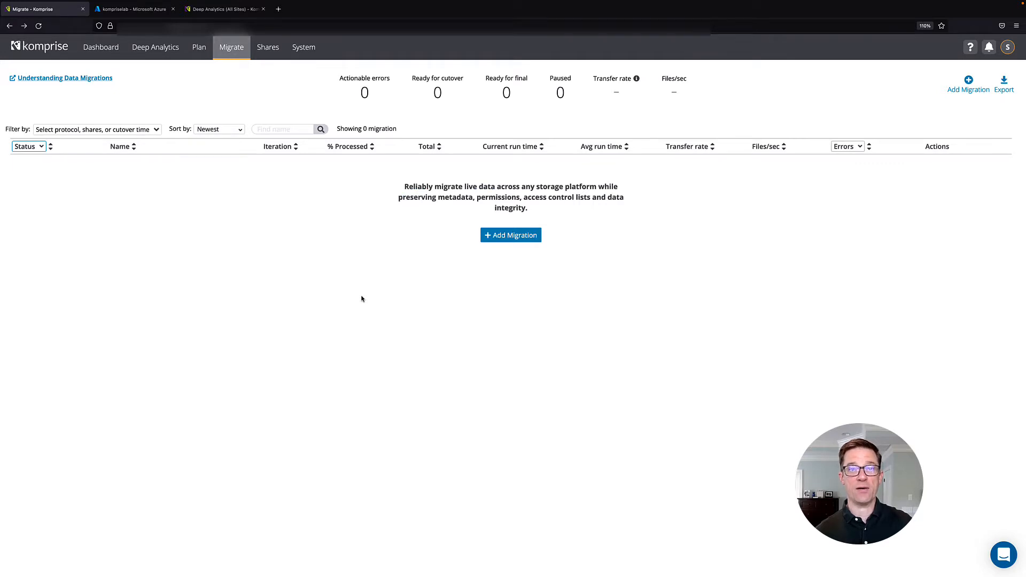
mouse_move(355, 267)
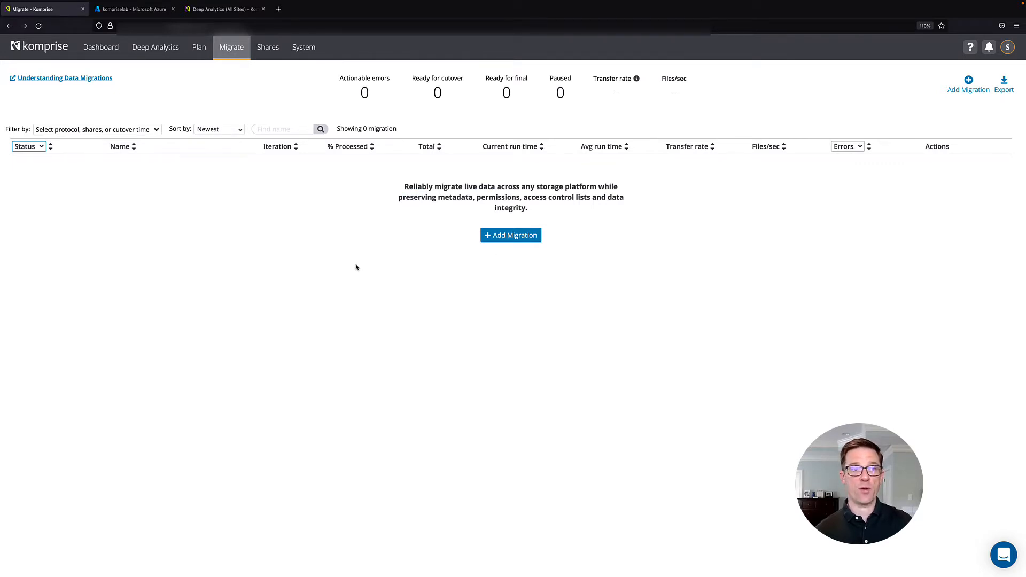
Step: Add a migration with the entire Win 2016 \home share as source
click(510, 235)
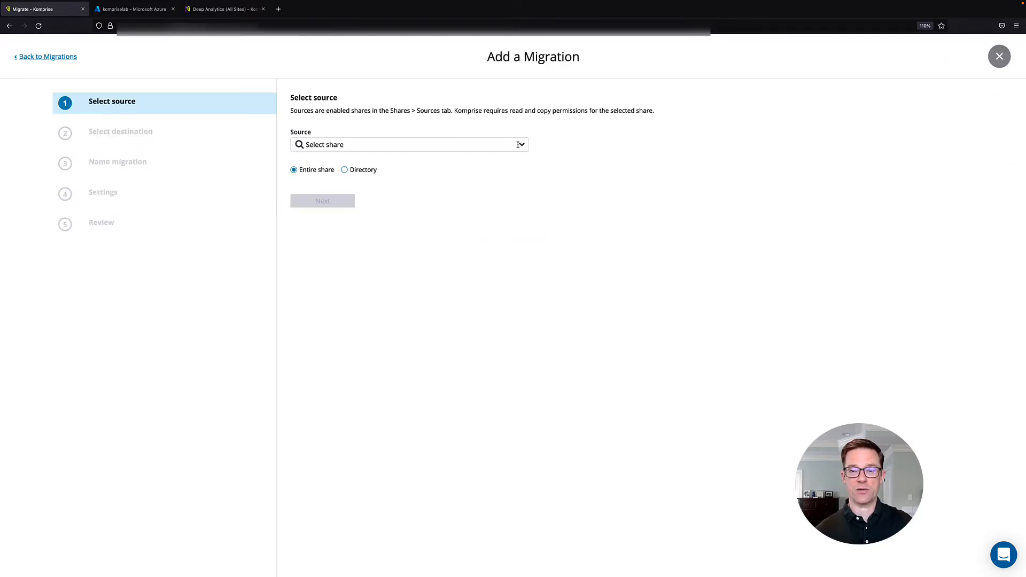
click(408, 145)
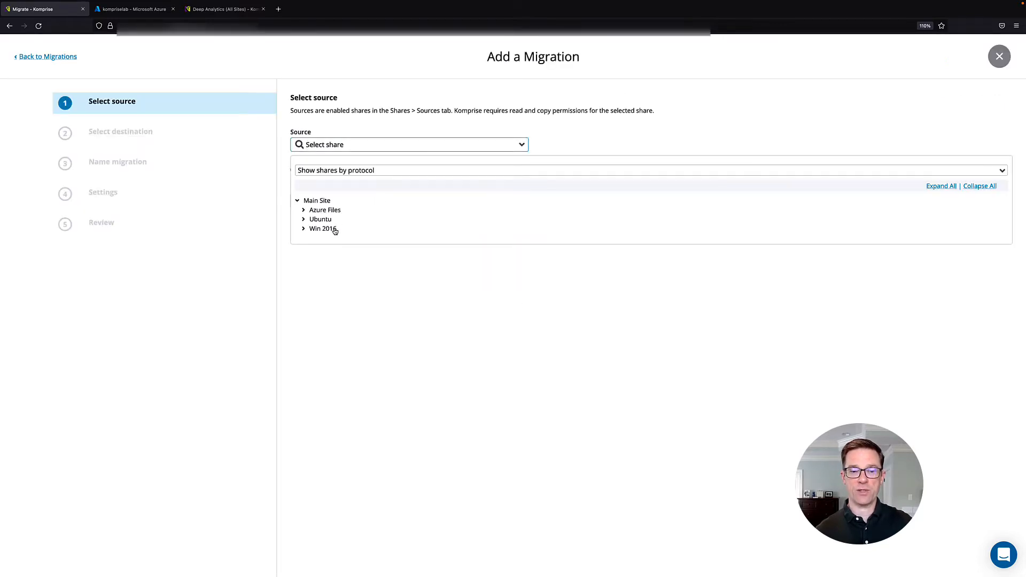
click(323, 228)
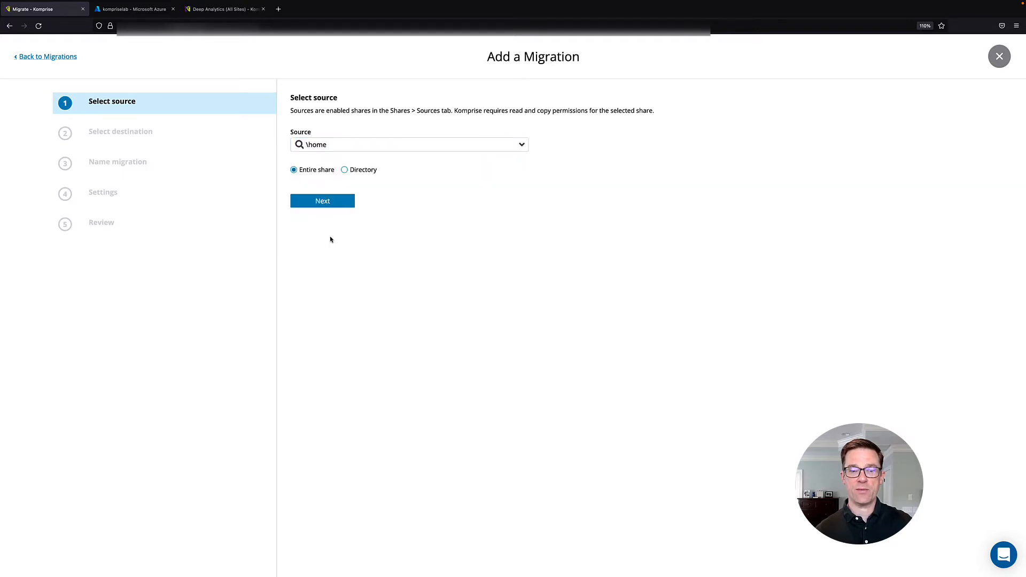
mouse_move(370, 213)
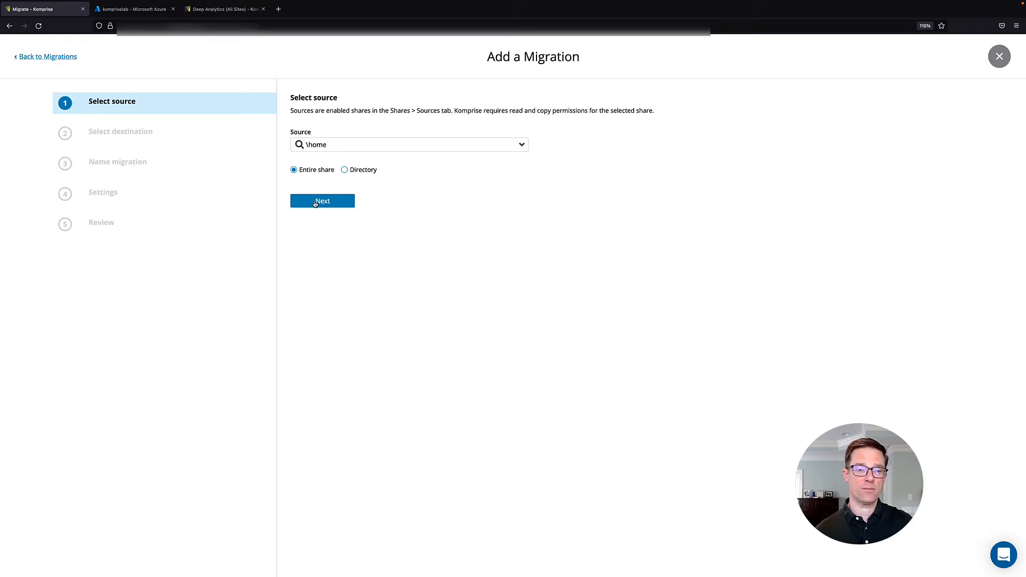
Step: Choose the kompsmb Azure Files share as the migration destination
click(321, 201)
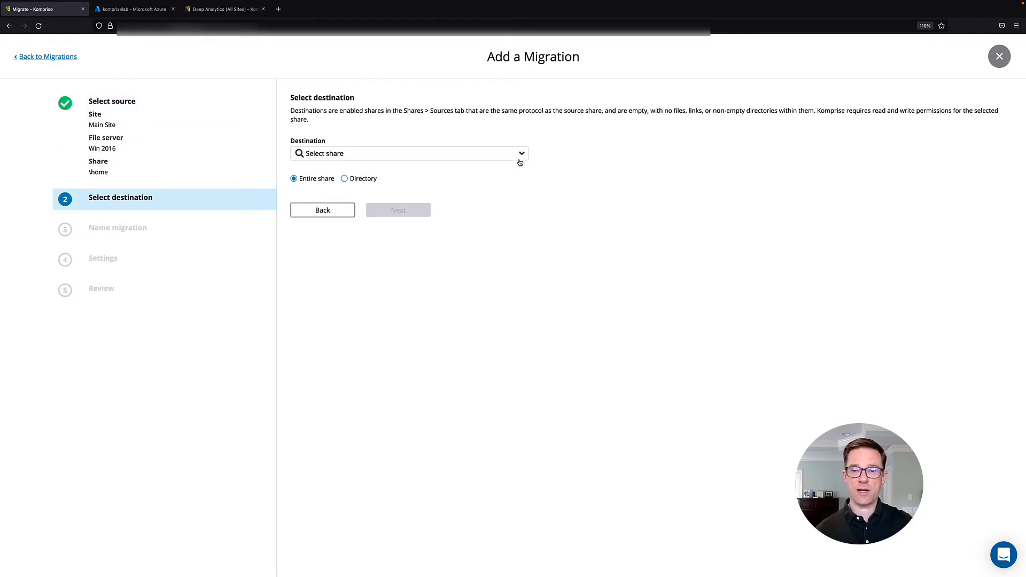
click(408, 153)
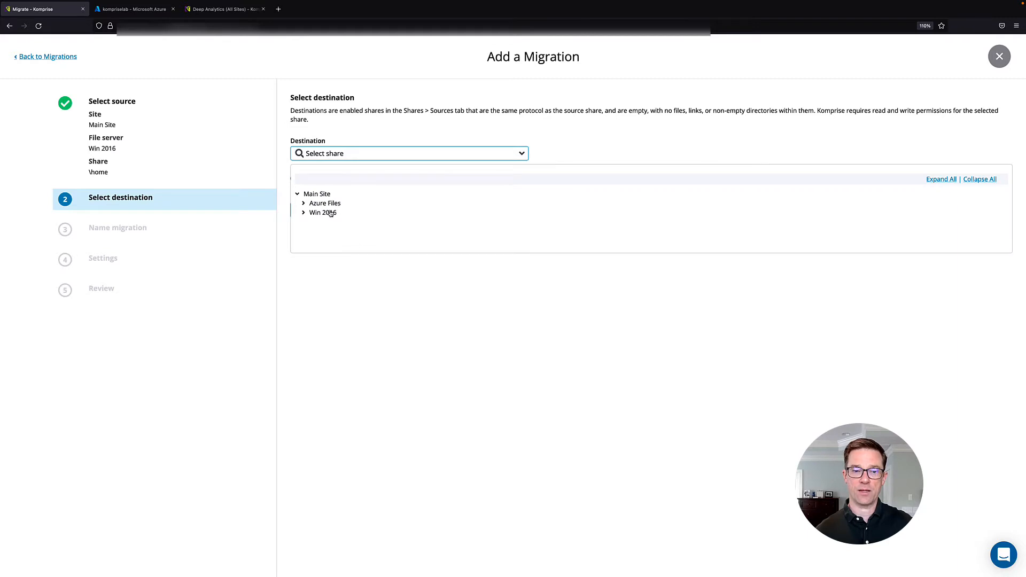
click(304, 203)
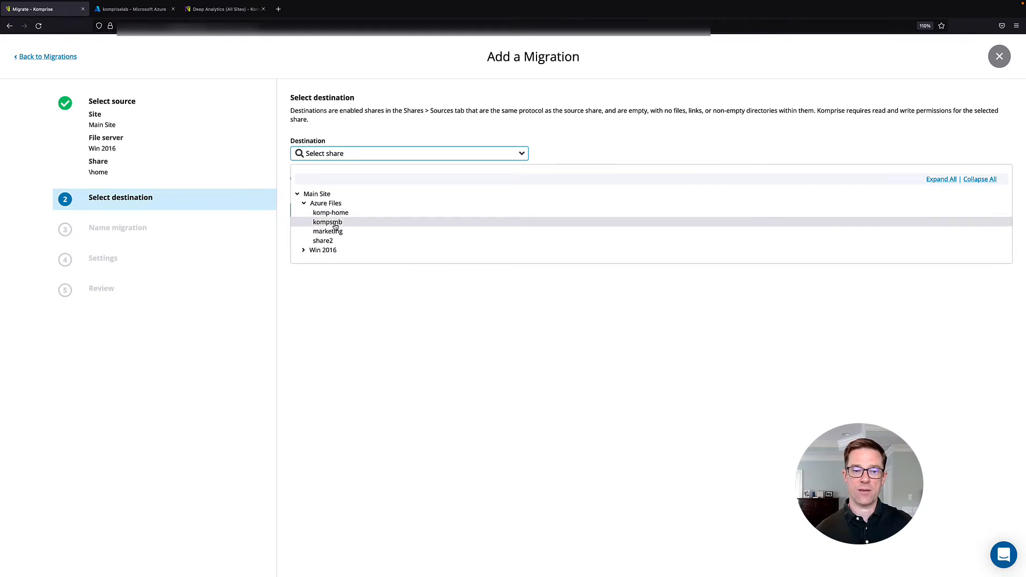
click(327, 221)
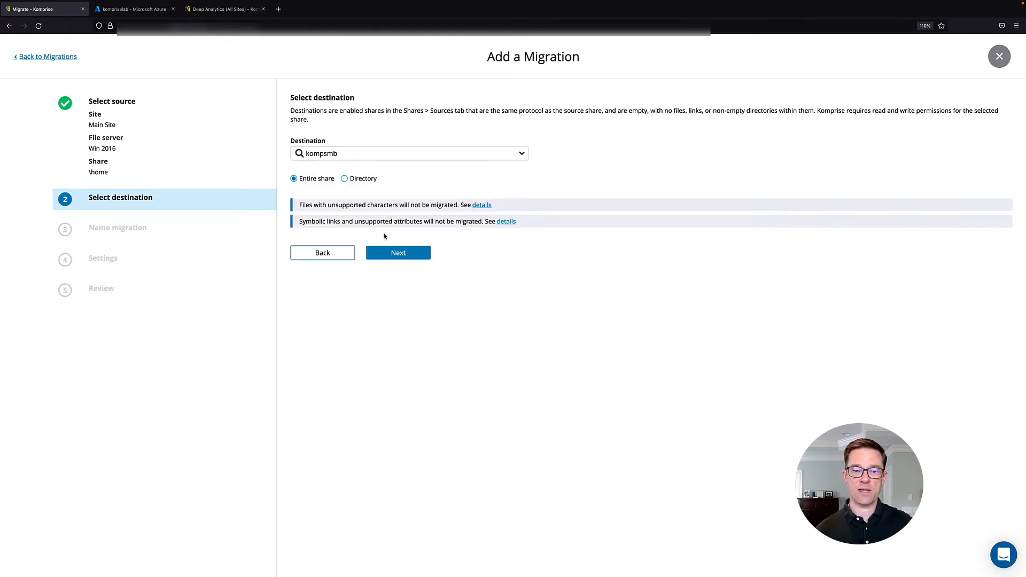
click(397, 253)
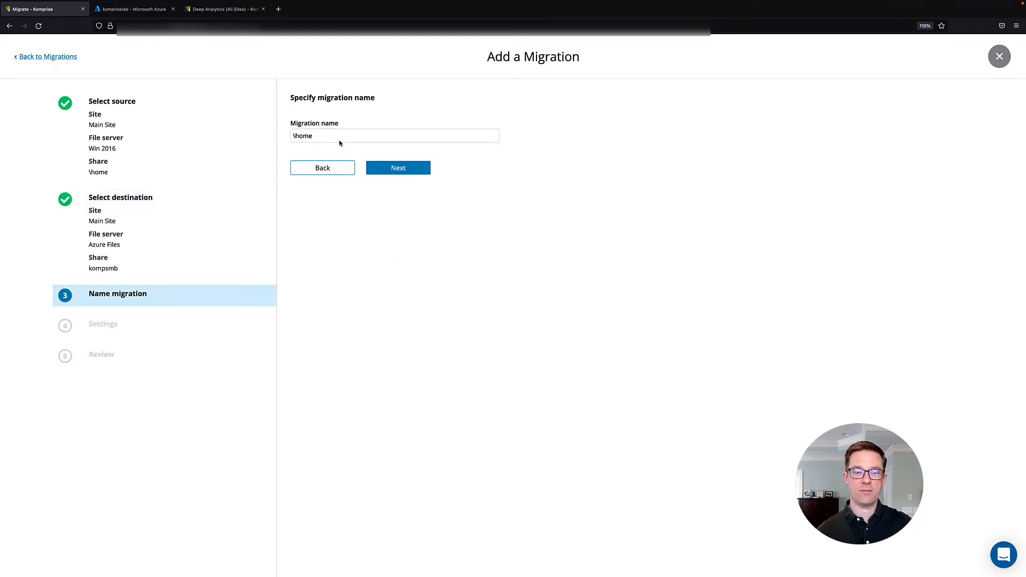
Step: Keep the \home name, access-time and SMB ACL settings, and start the migration
click(397, 167)
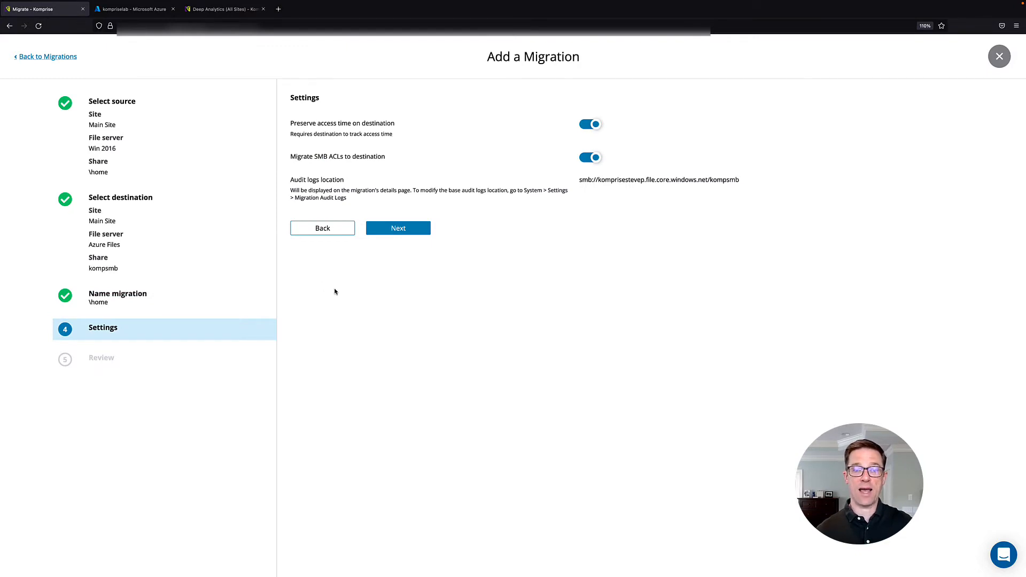
mouse_move(510, 218)
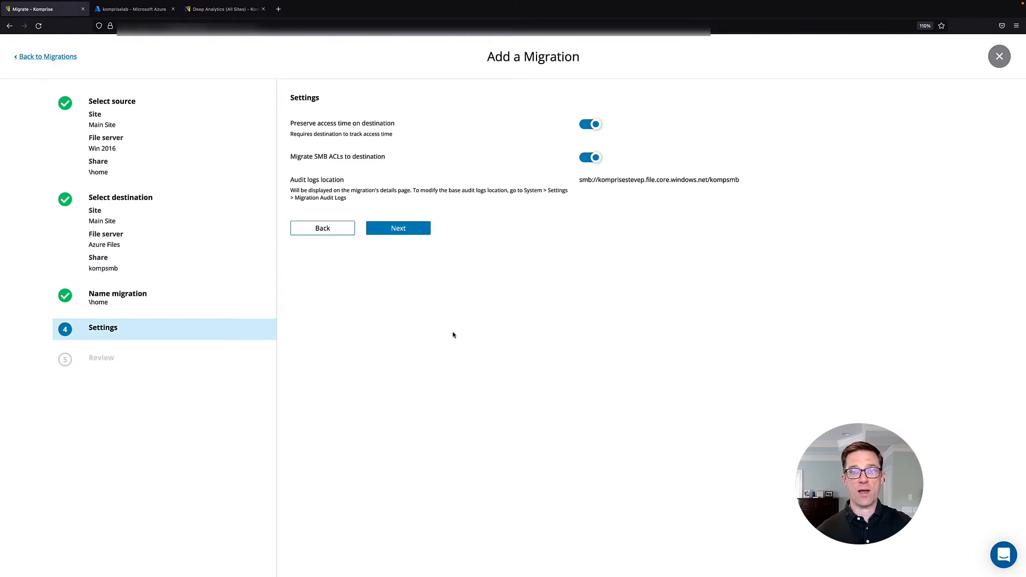
mouse_move(390, 288)
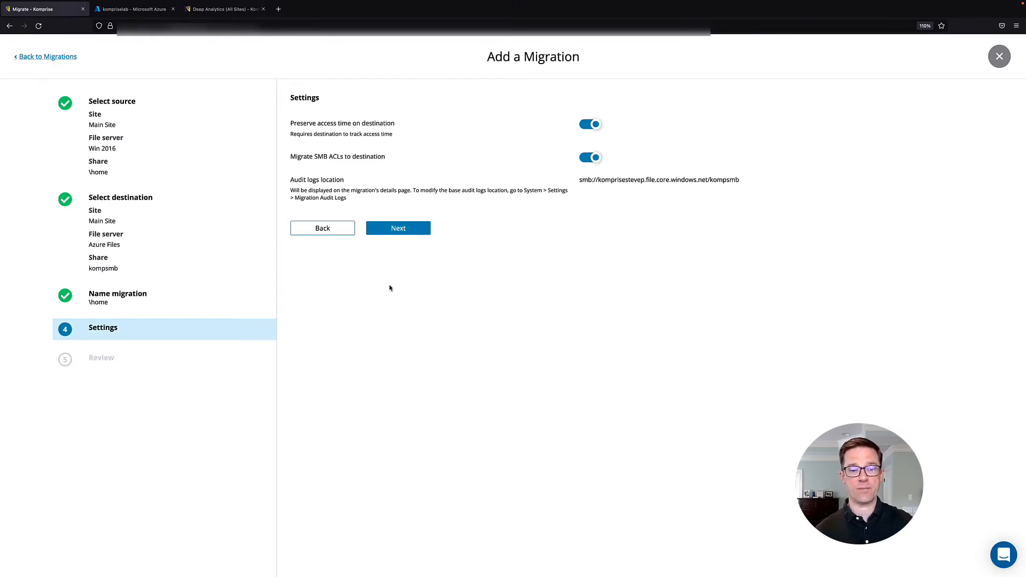
click(397, 228)
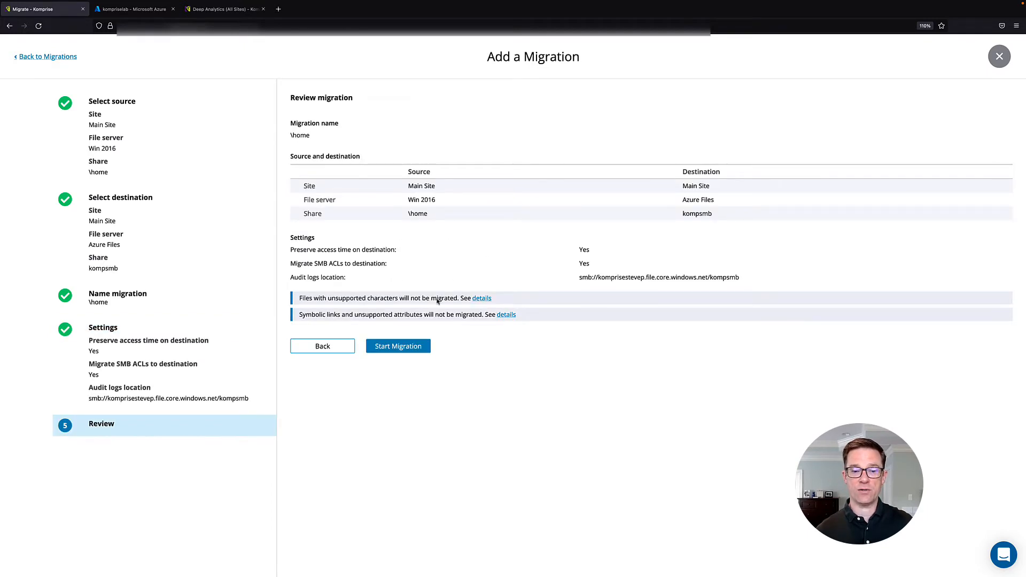
click(397, 346)
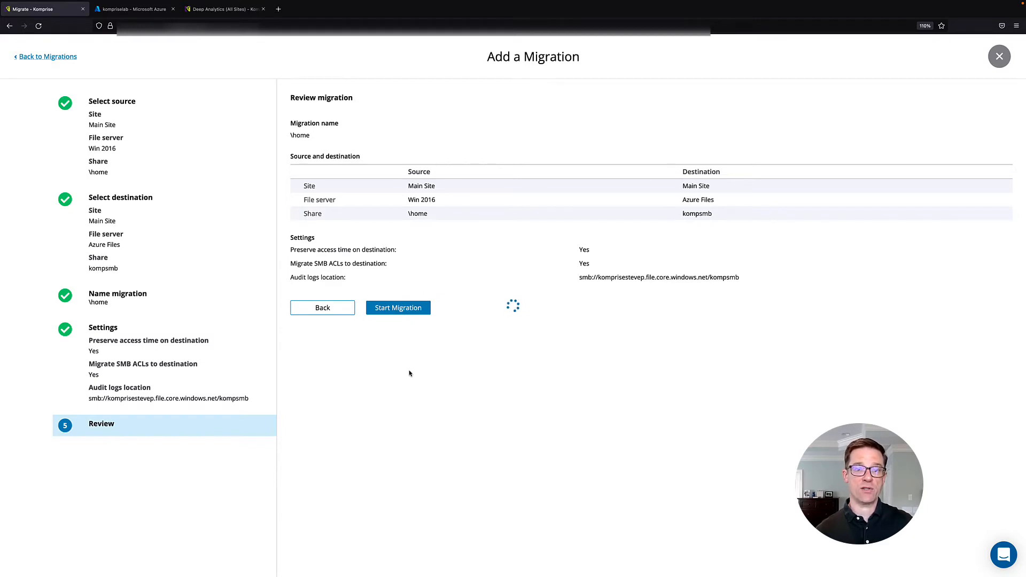
Step: Confirm the \home migration's first iteration is listed, then view the DAA Demo plan
click(397, 308)
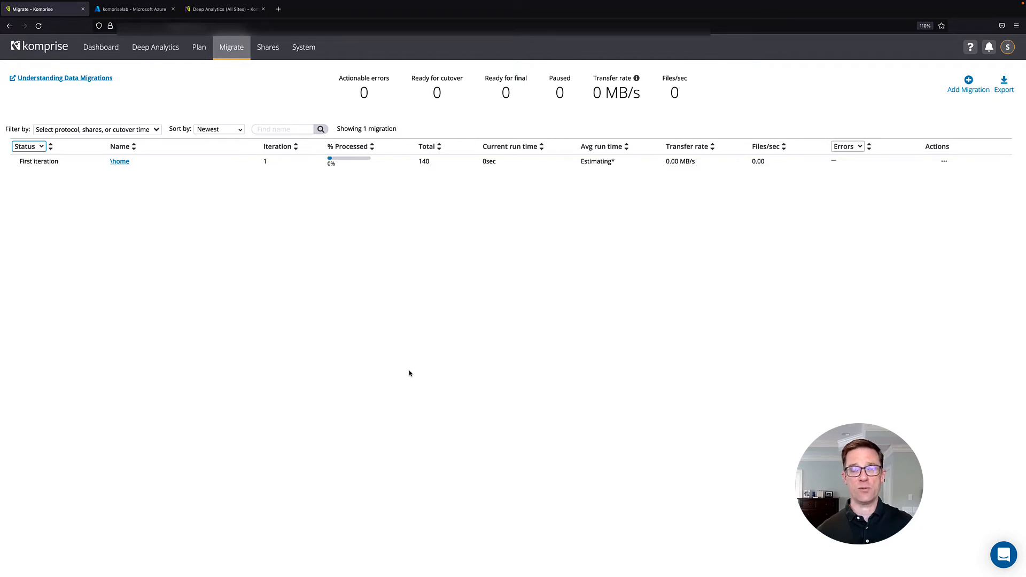
click(199, 46)
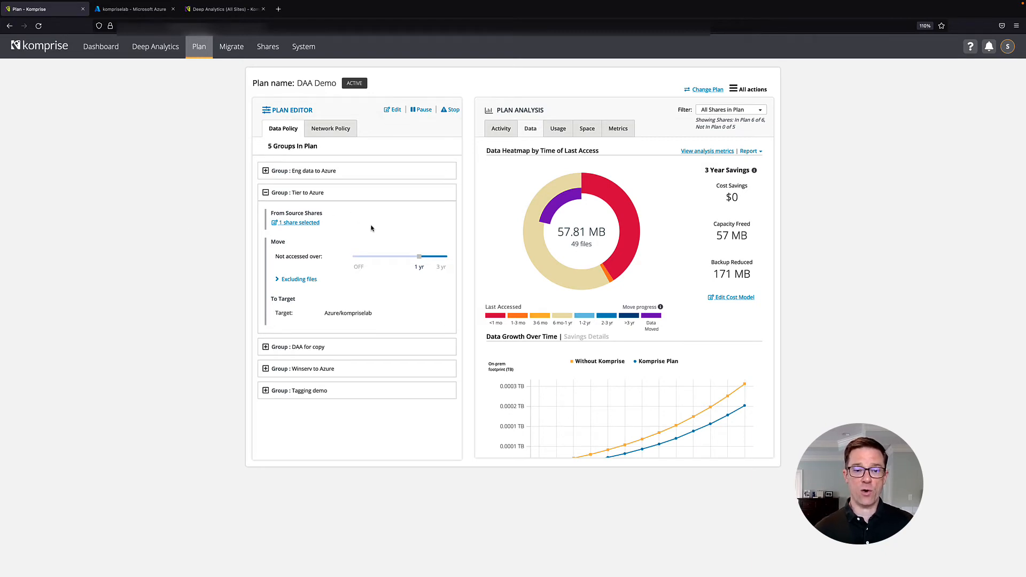
mouse_move(414, 245)
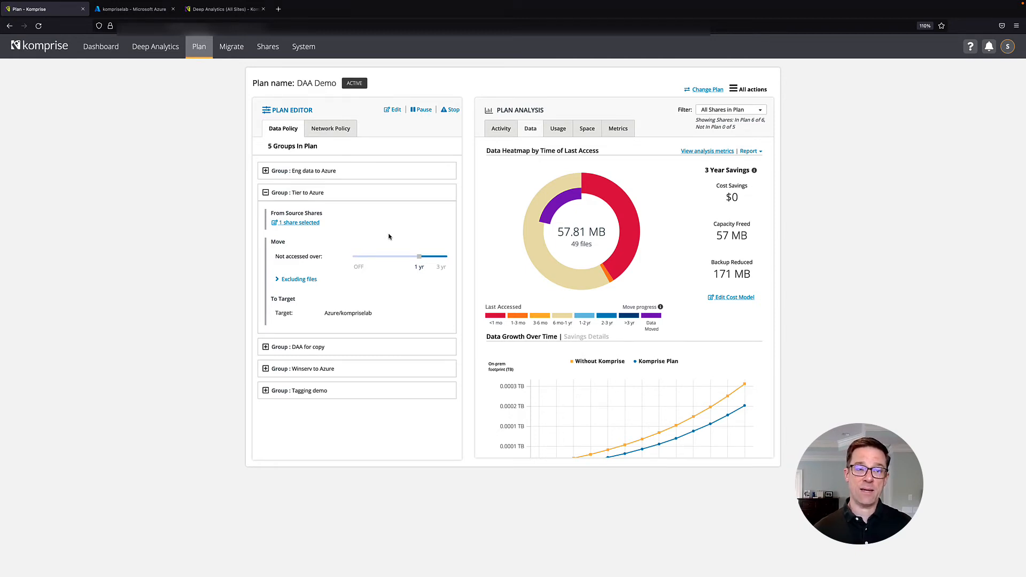
mouse_move(507, 236)
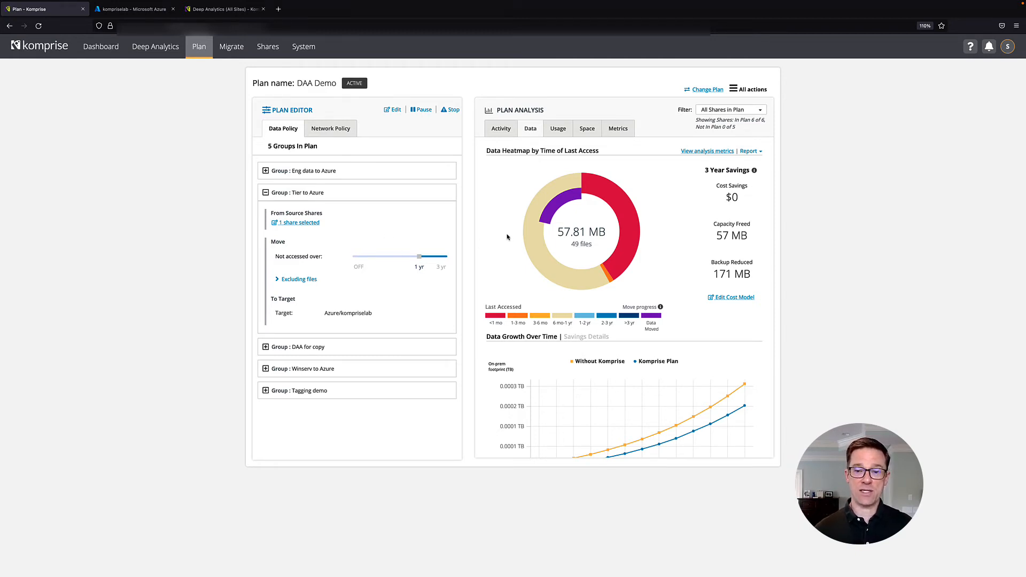
mouse_move(199, 223)
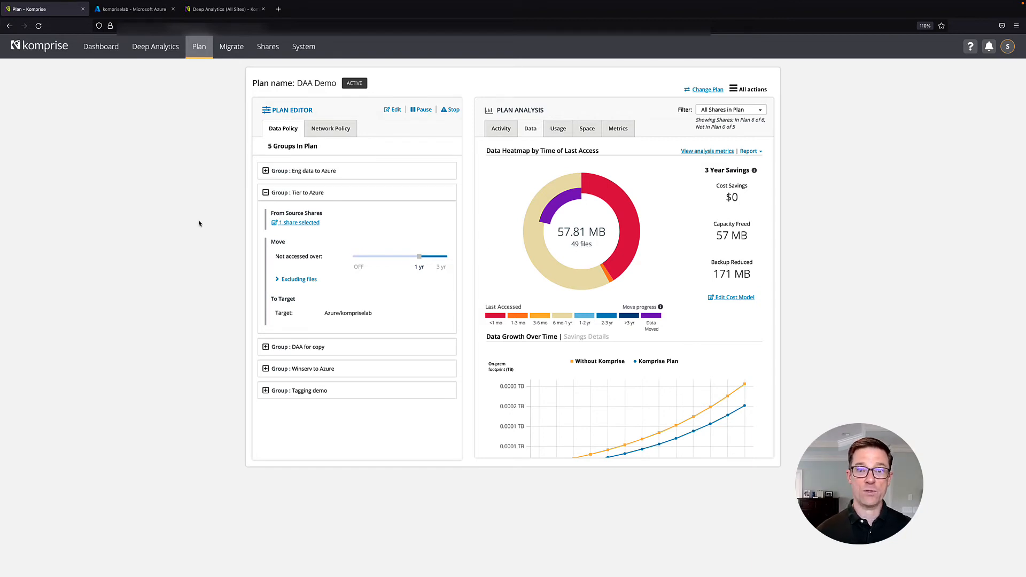
mouse_move(206, 209)
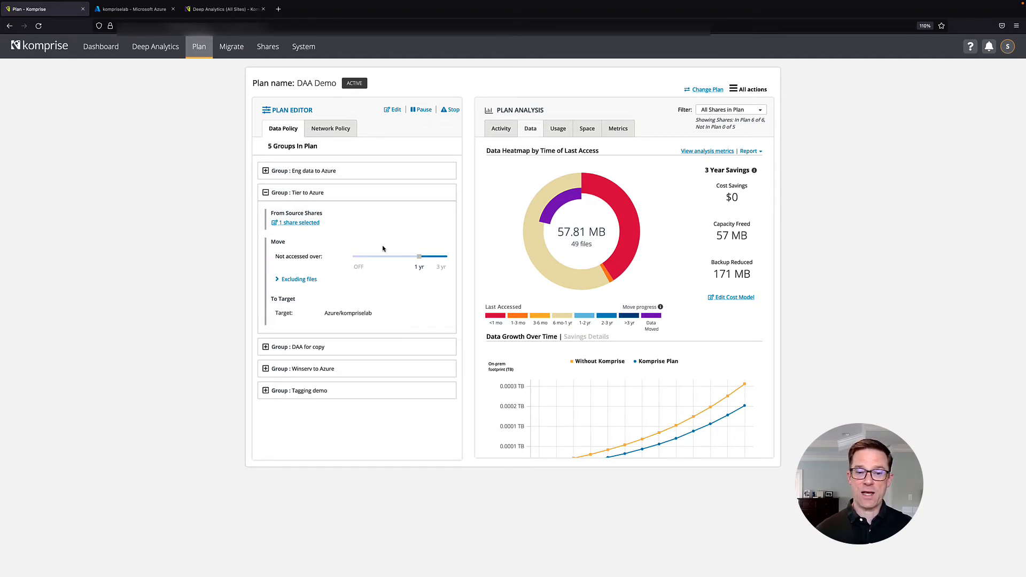
mouse_move(396, 263)
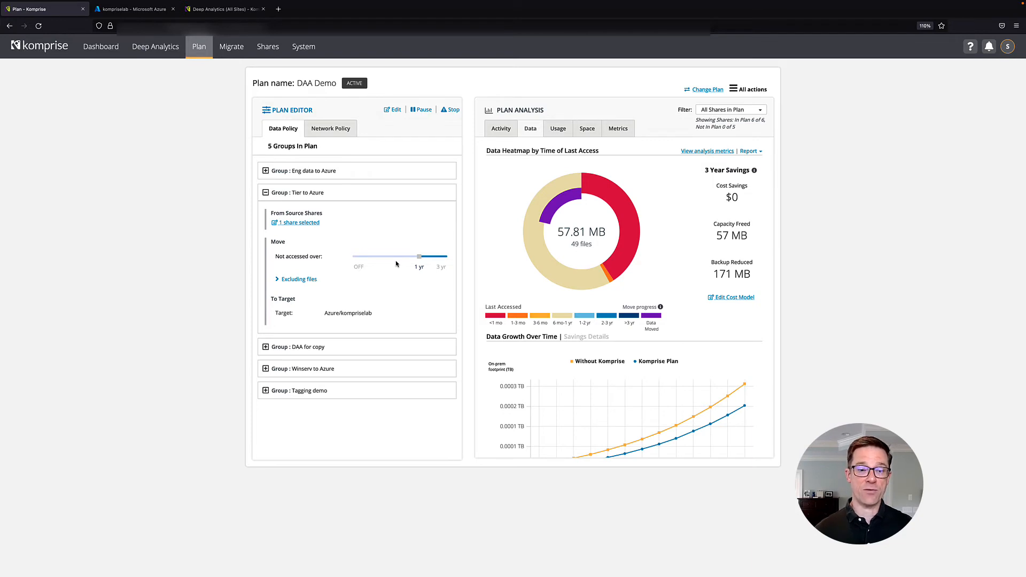
Step: Expand Tier to Azure's 'Excluding files' to show the 8 KB size rule
click(296, 279)
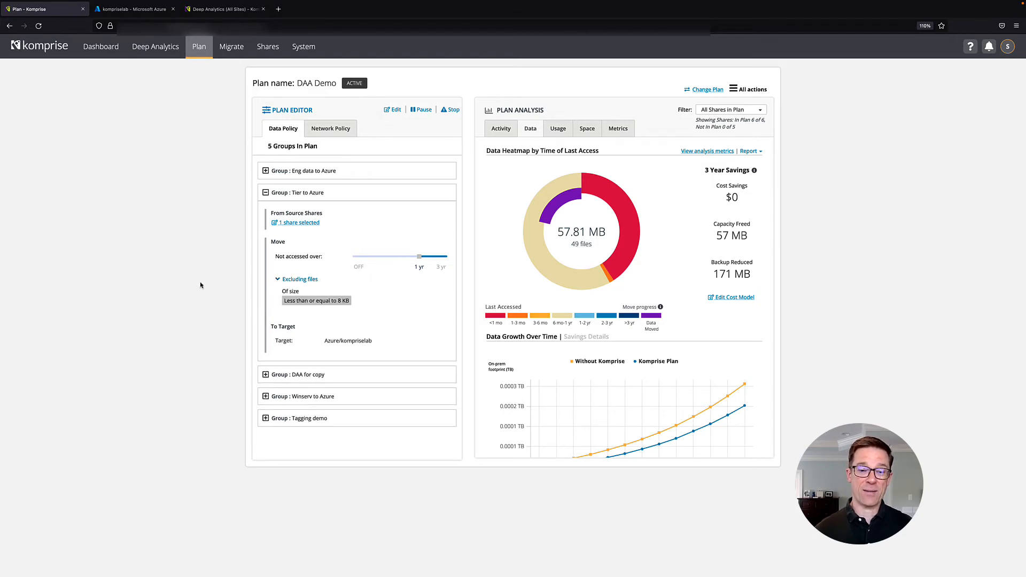
mouse_move(338, 311)
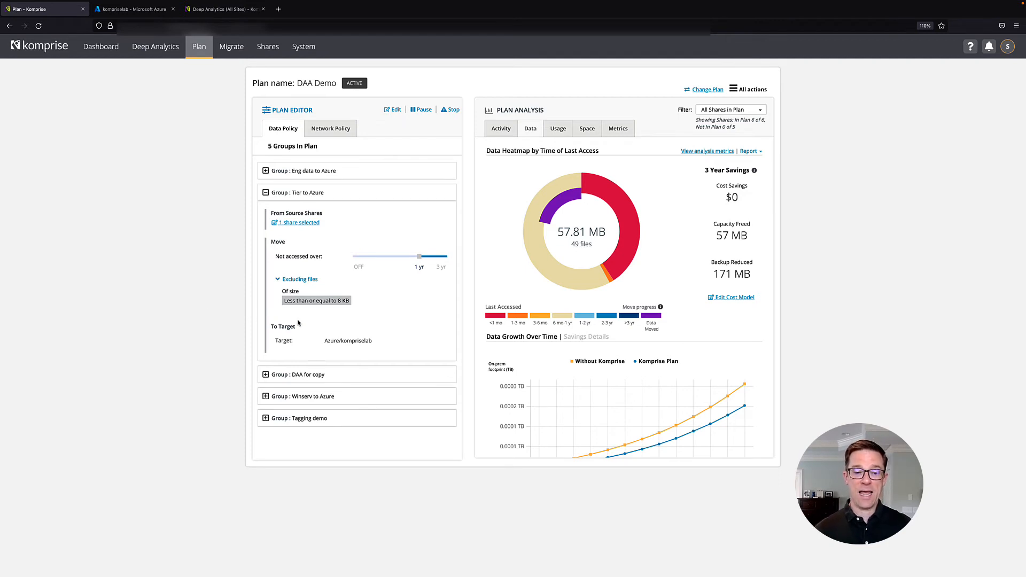
mouse_move(375, 345)
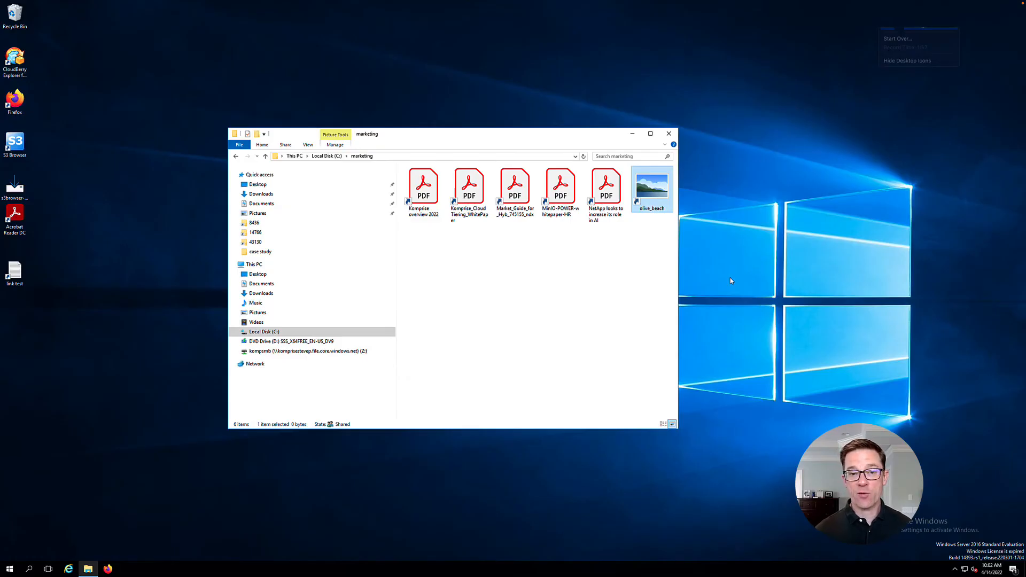
mouse_move(434, 251)
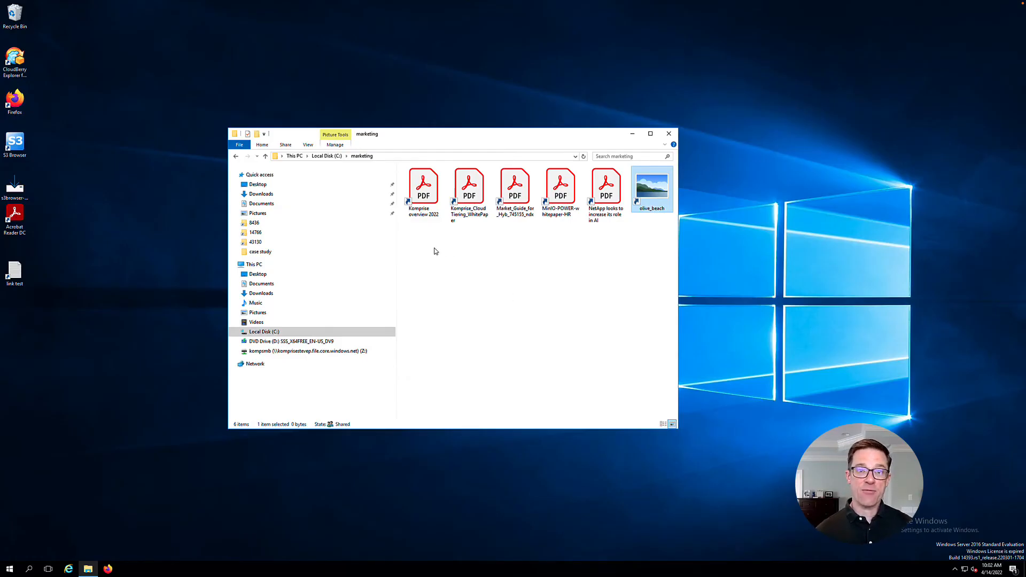
mouse_move(490, 251)
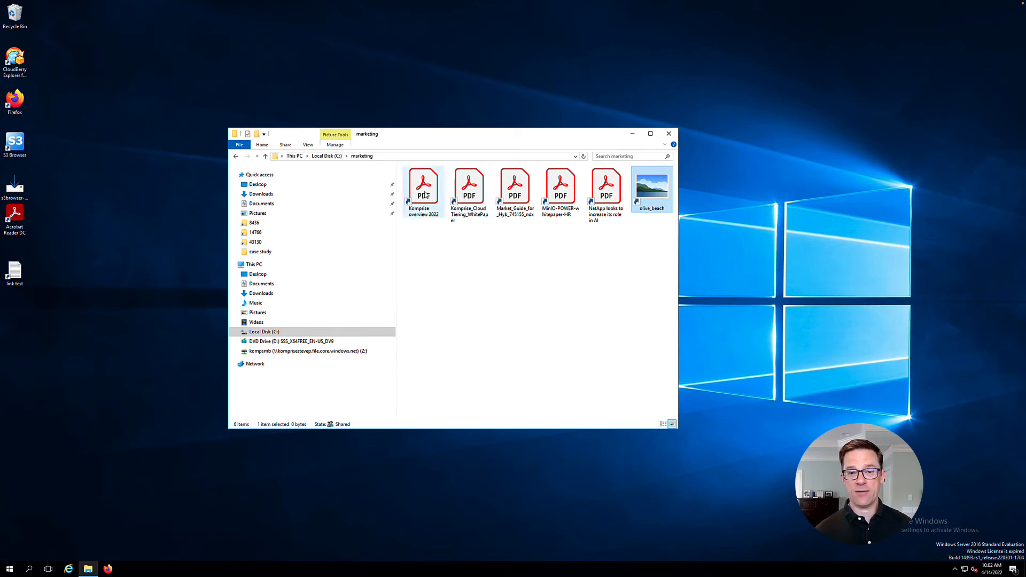
Step: Check the Komprise overview 2022 shortcut's target in Properties, then open olive_beach
right_click(422, 186)
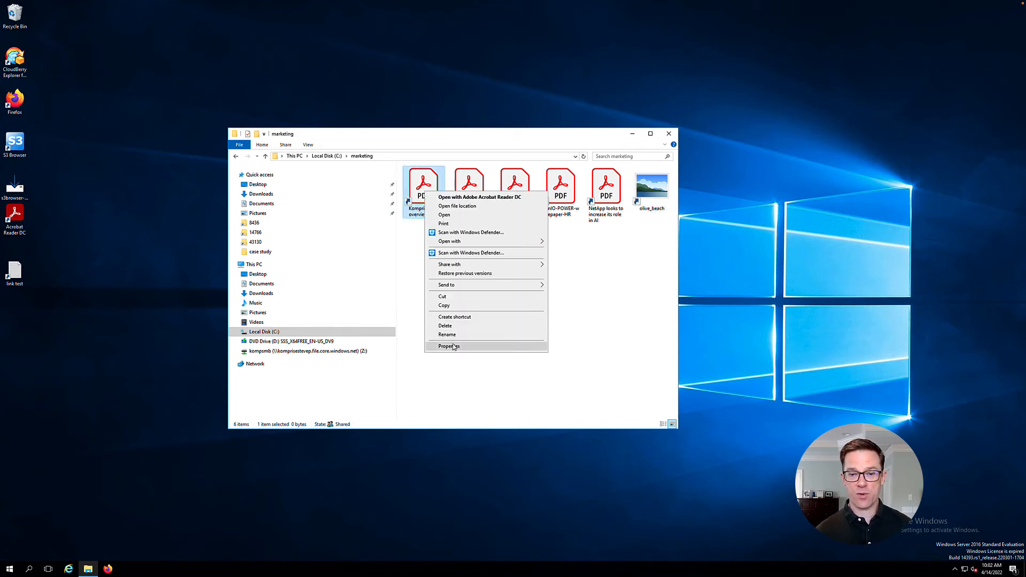
click(448, 347)
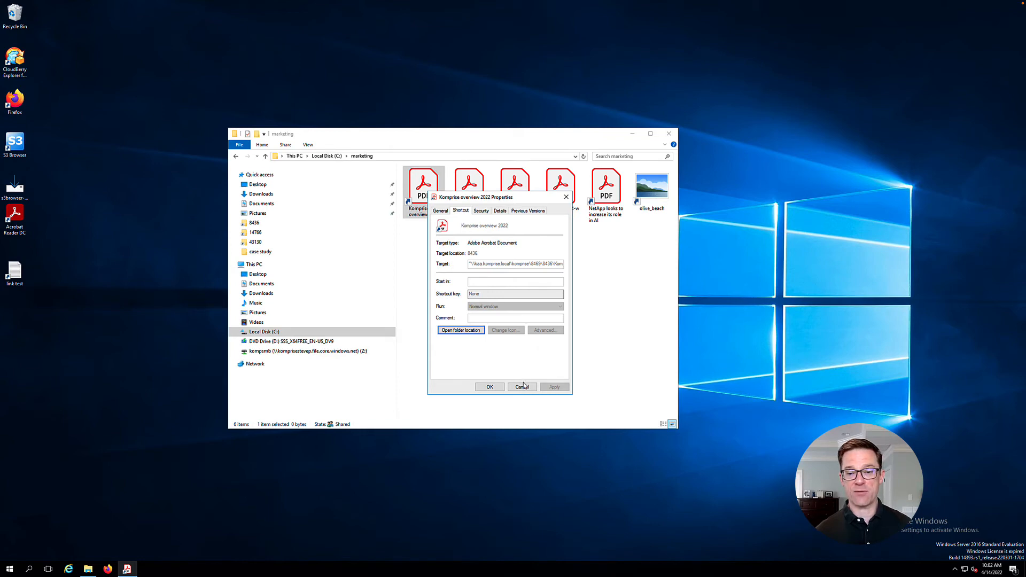
click(521, 387)
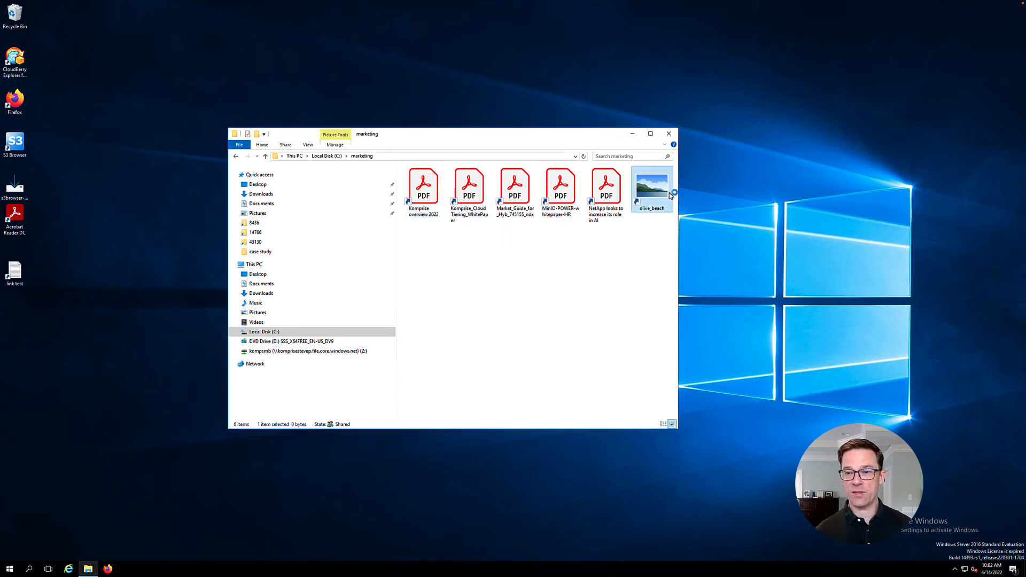
double_click(651, 185)
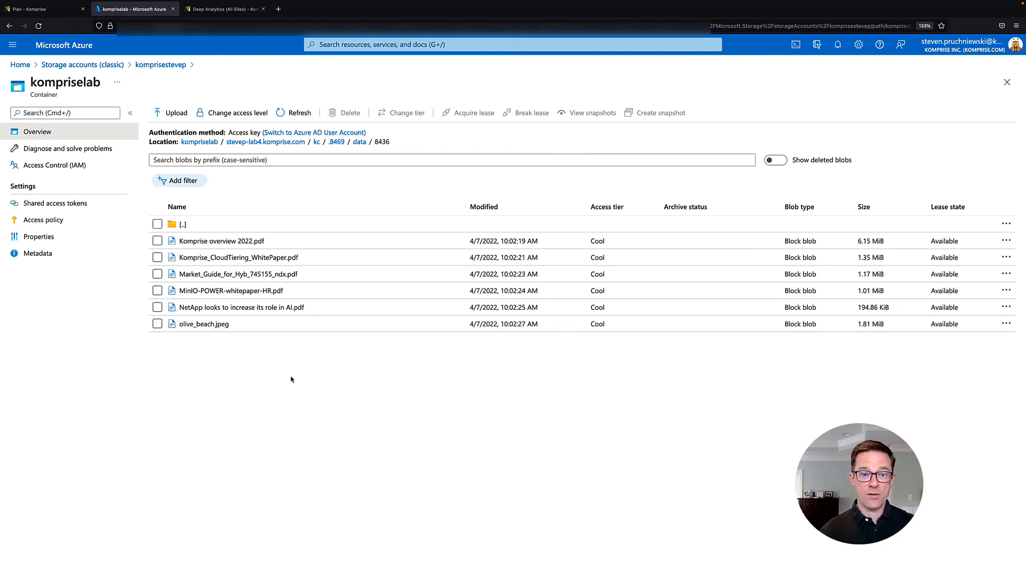
mouse_move(340, 257)
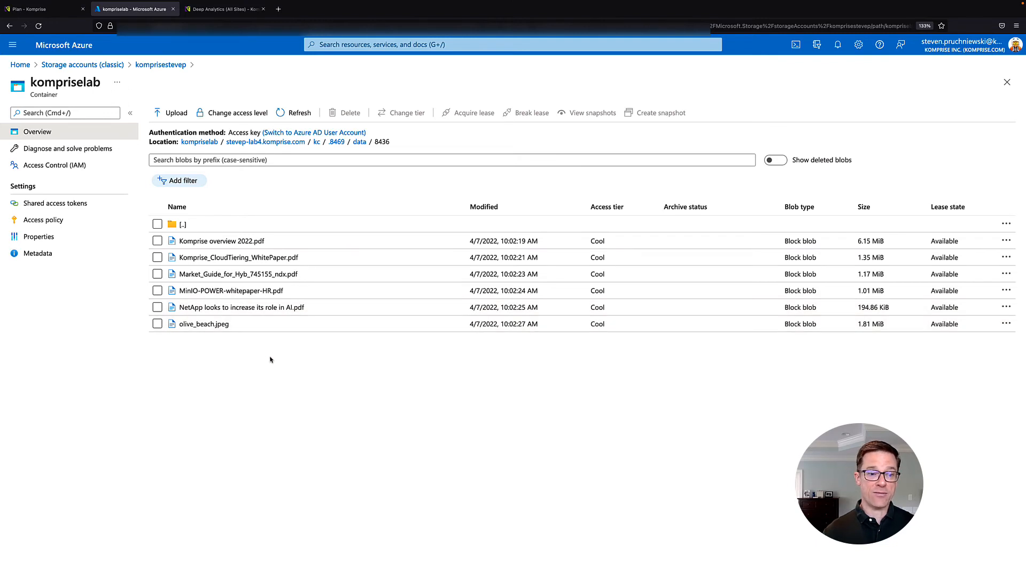
mouse_move(216, 358)
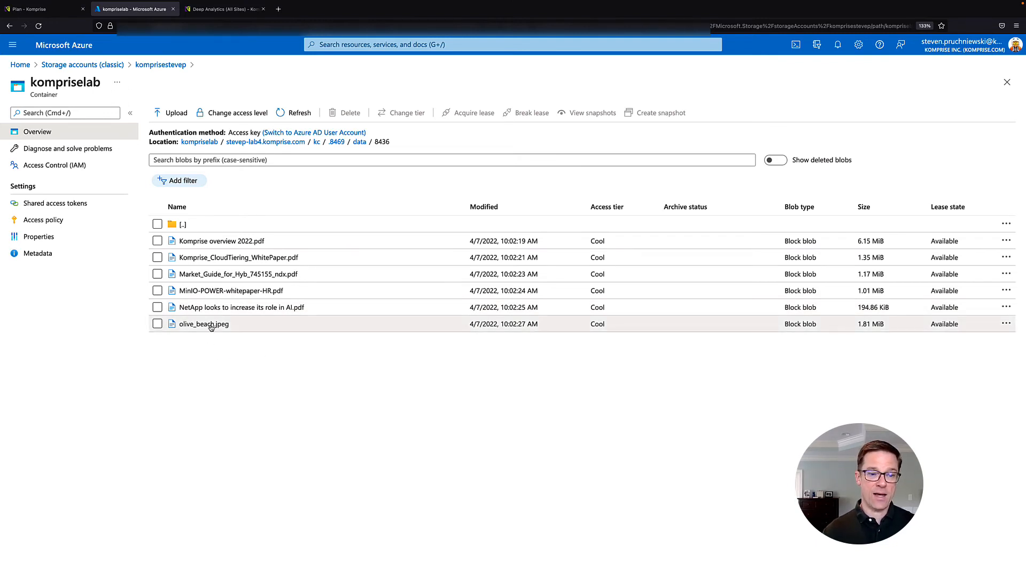
Step: View the olive_beach.jpeg blob's Cool-tier details, then return to Komprise Deep Analytics
click(204, 324)
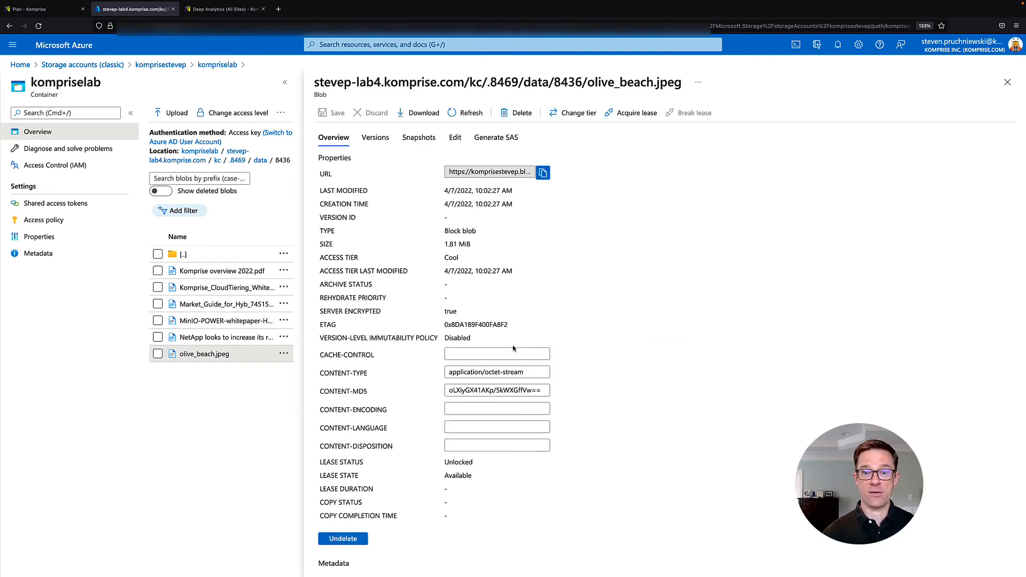
click(224, 9)
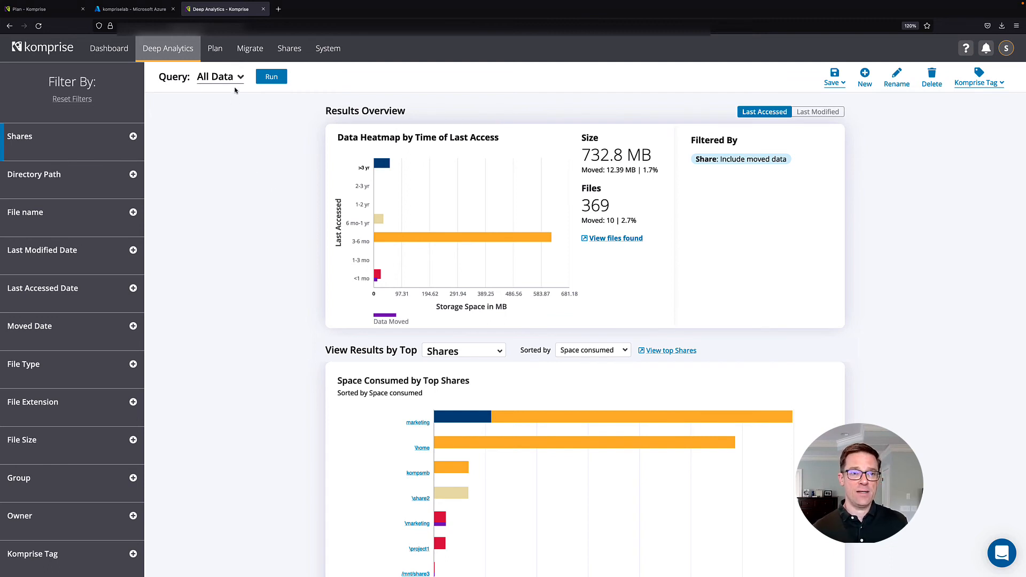
Step: Load the 'SMB and NFS - project CSV' query and review its Ubuntu and Win 2016 shares unchanged
click(219, 77)
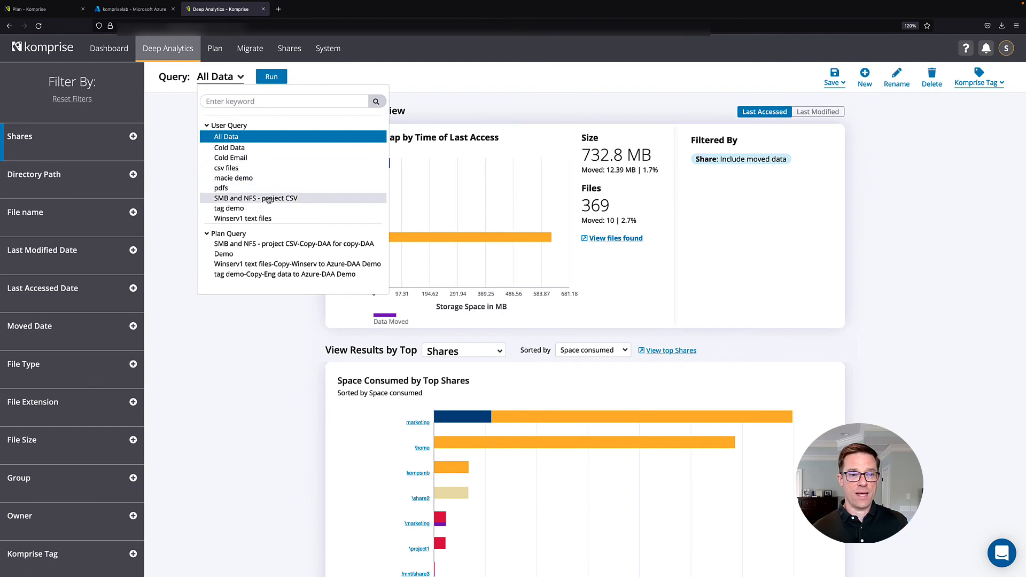
click(254, 198)
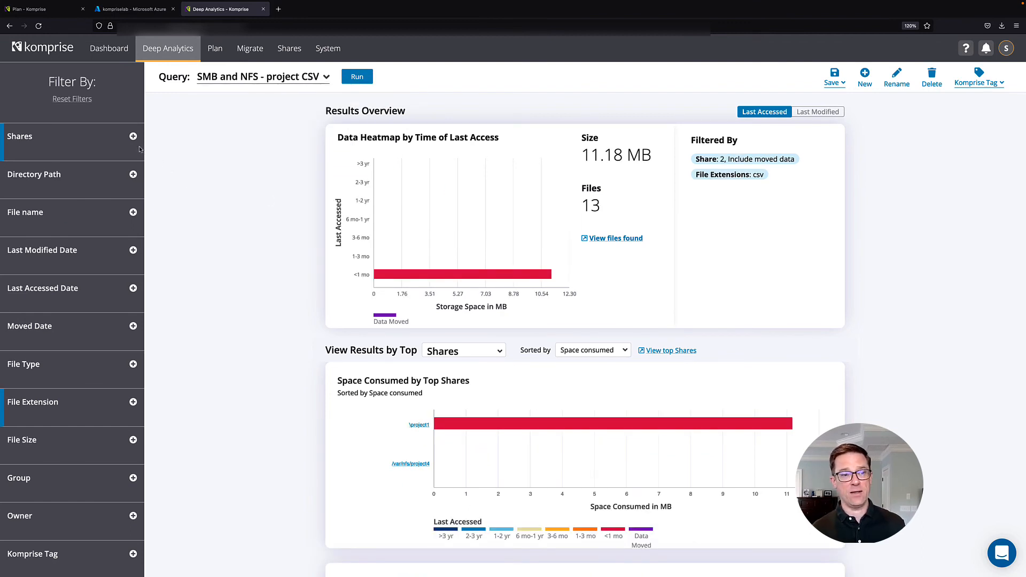
click(20, 136)
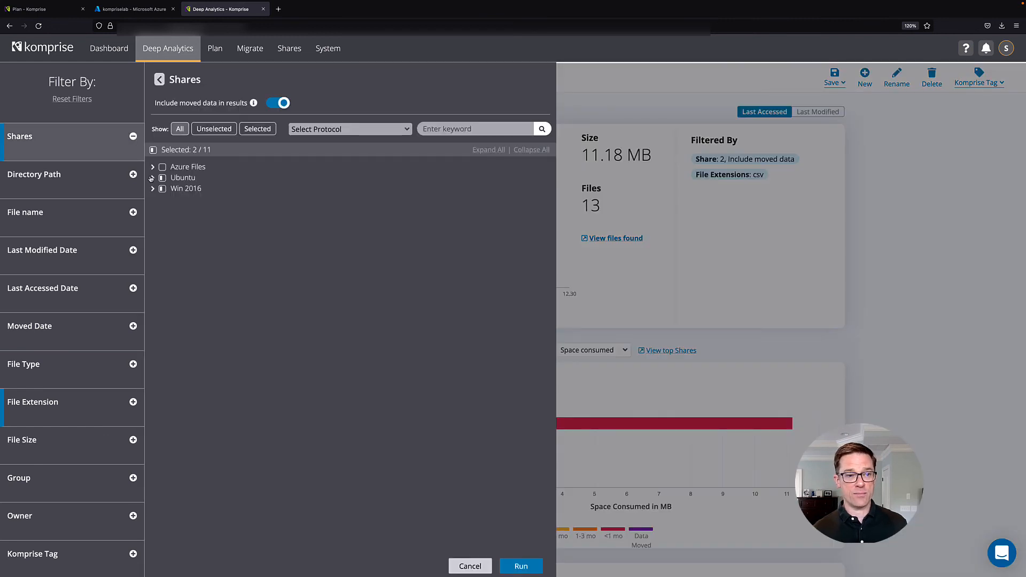
click(153, 177)
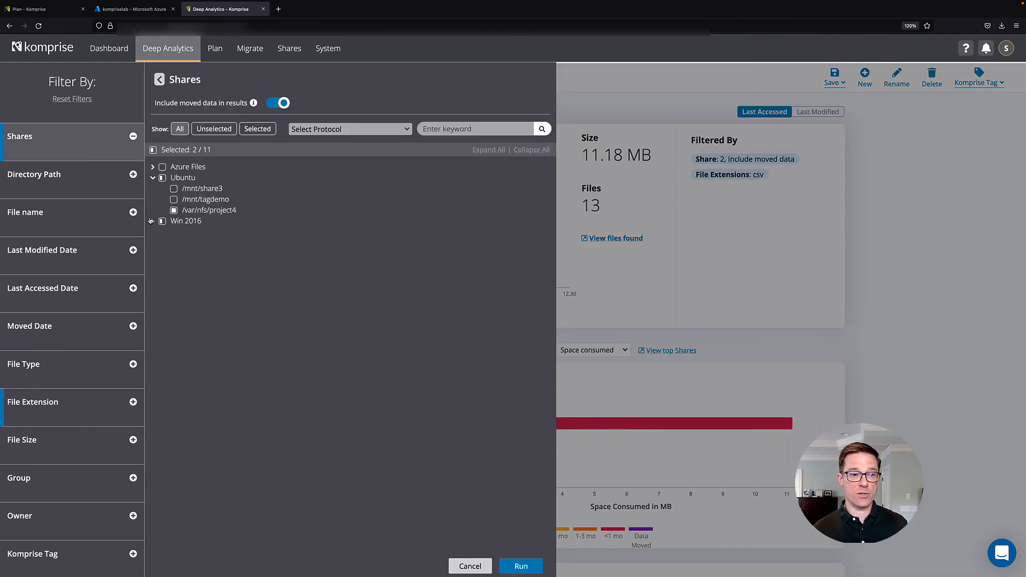
click(153, 221)
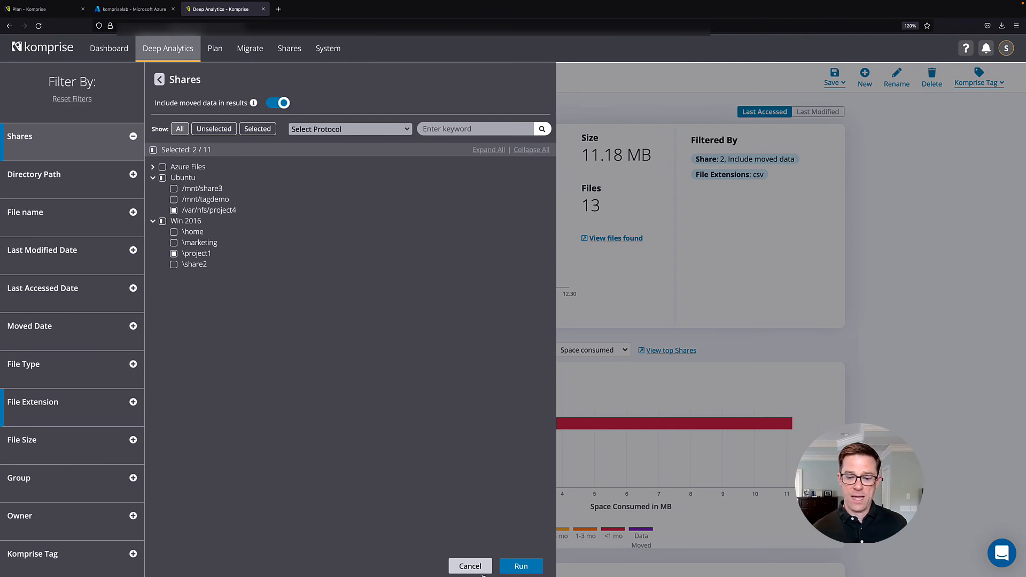
click(520, 566)
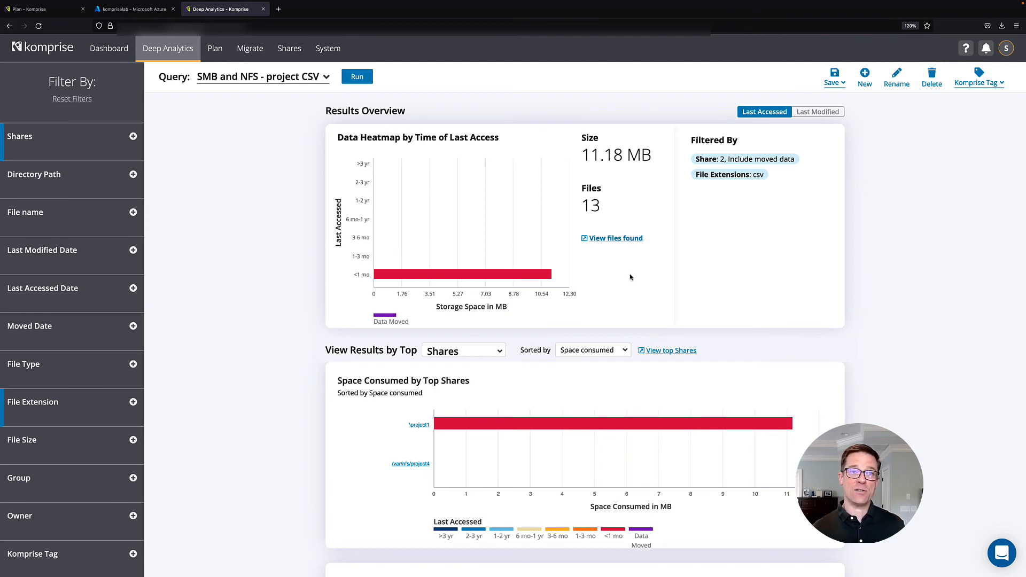
mouse_move(262, 158)
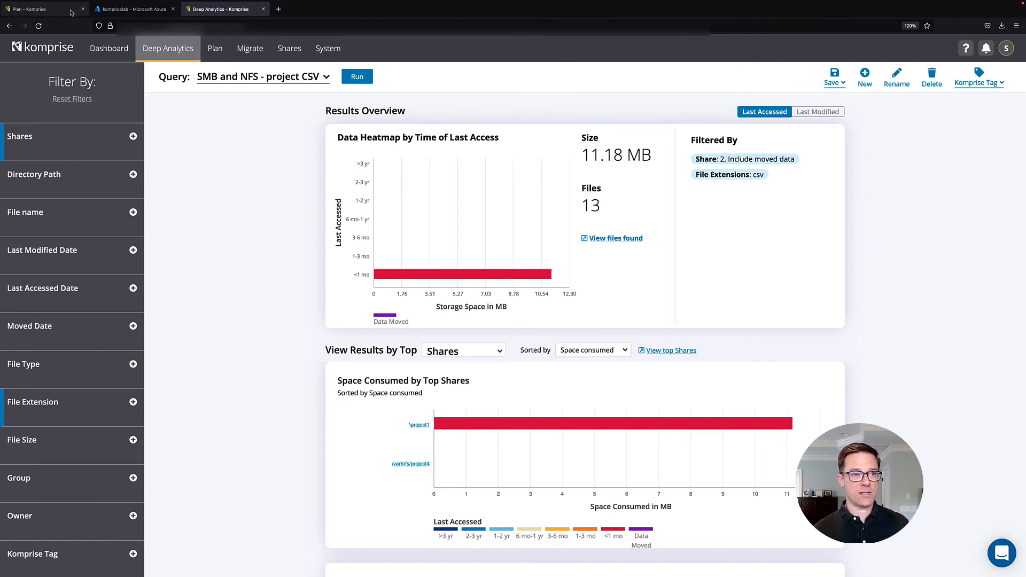
Step: Review the DAA Demo plan's 'DAA for copy' group, then view the six Cool-tier CSVs in Azure
click(215, 47)
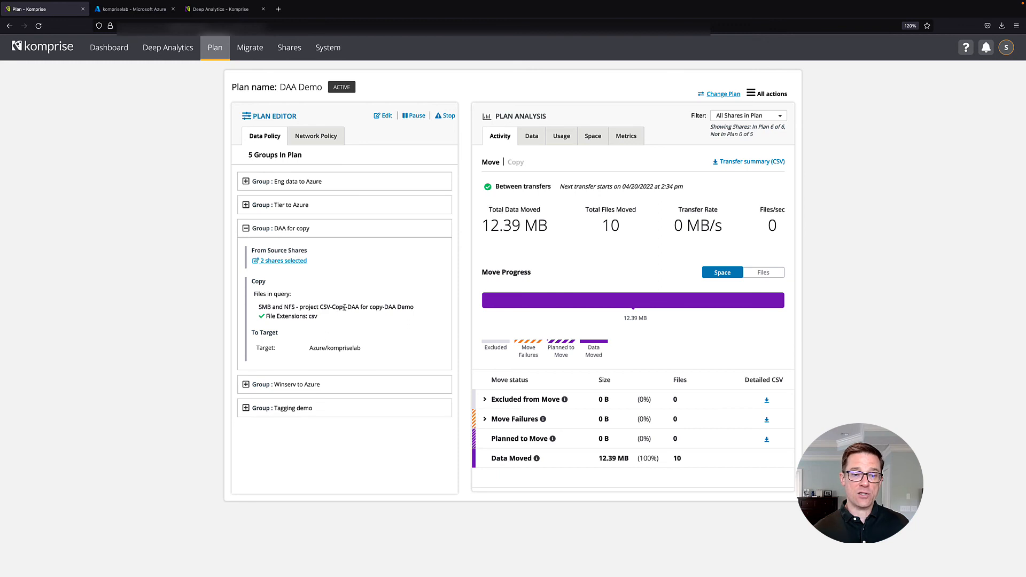
mouse_move(320, 318)
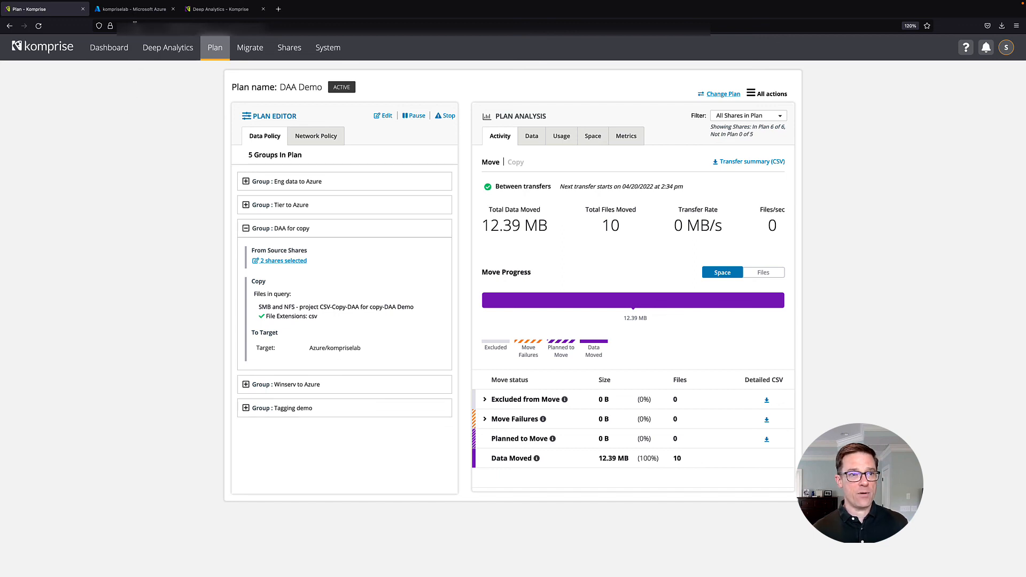
click(134, 8)
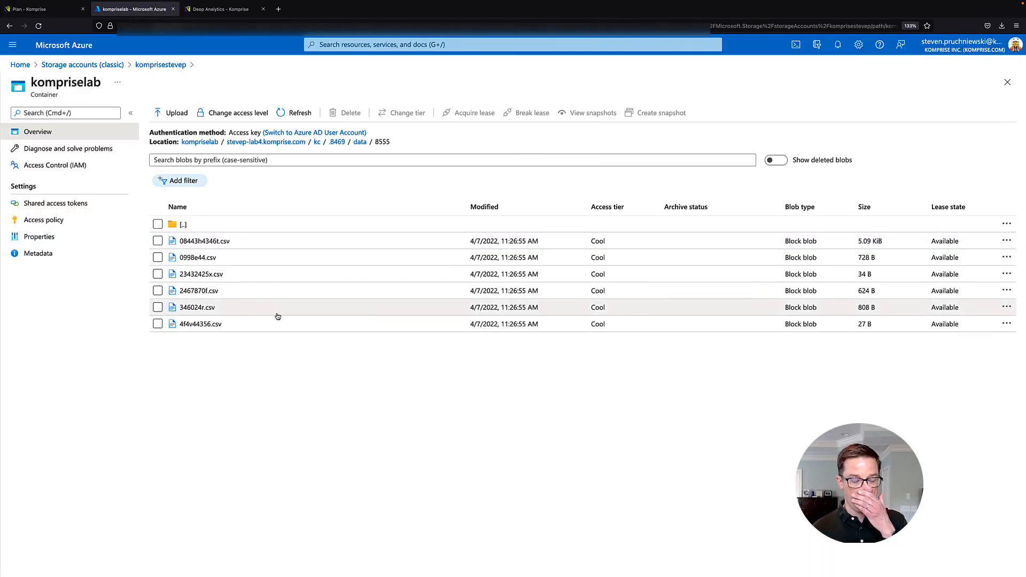